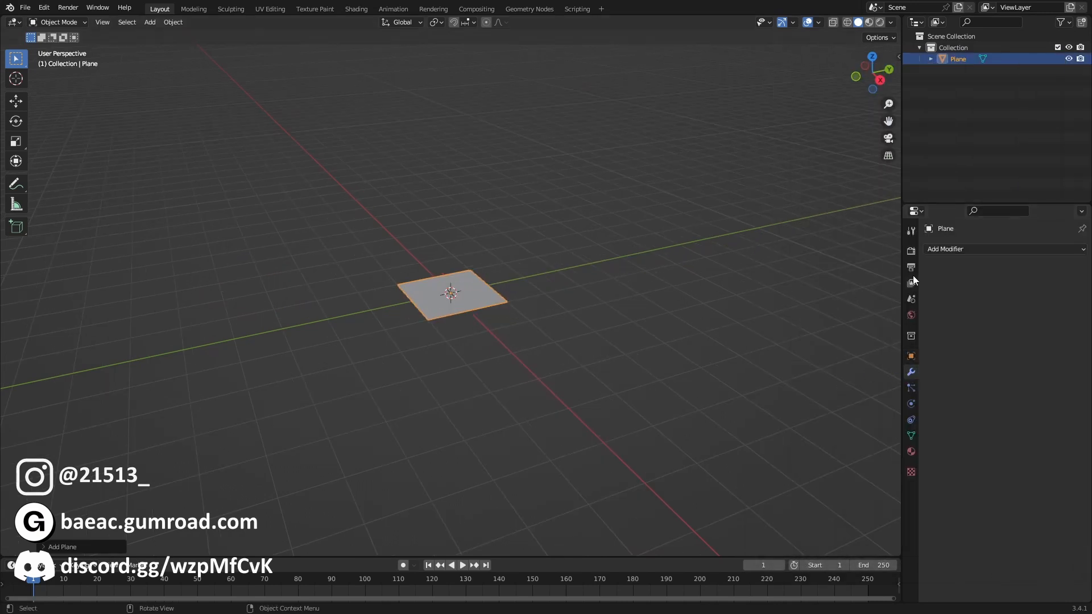
Add an Ocean modifier from the Add Modifier Physics list to the plane
click(969, 249)
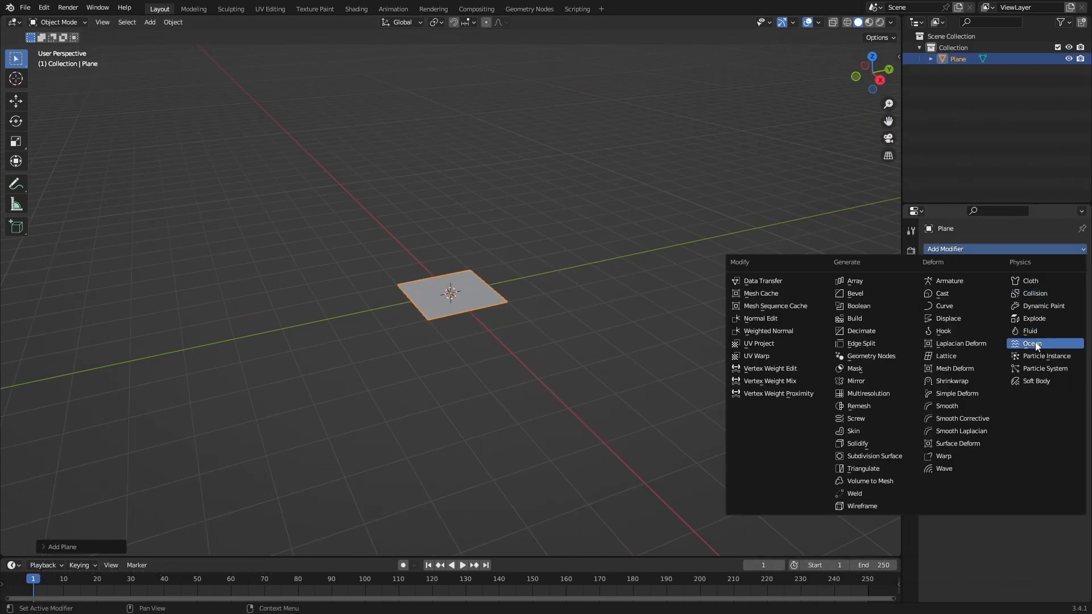
click(1031, 344)
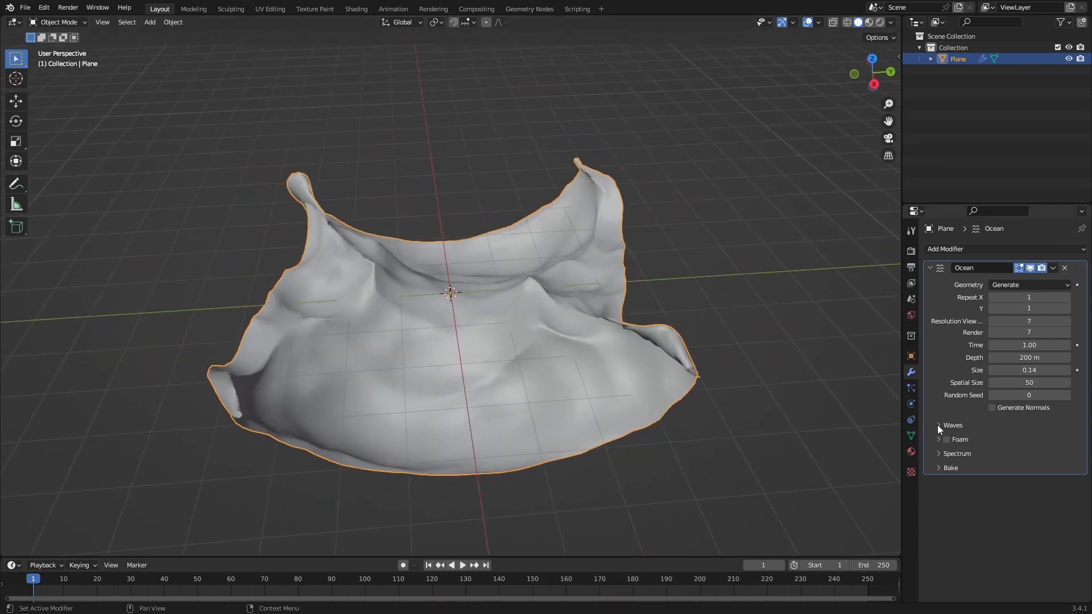
Expand the Waves panel and drag Spatial Size up and back down to 50
click(939, 426)
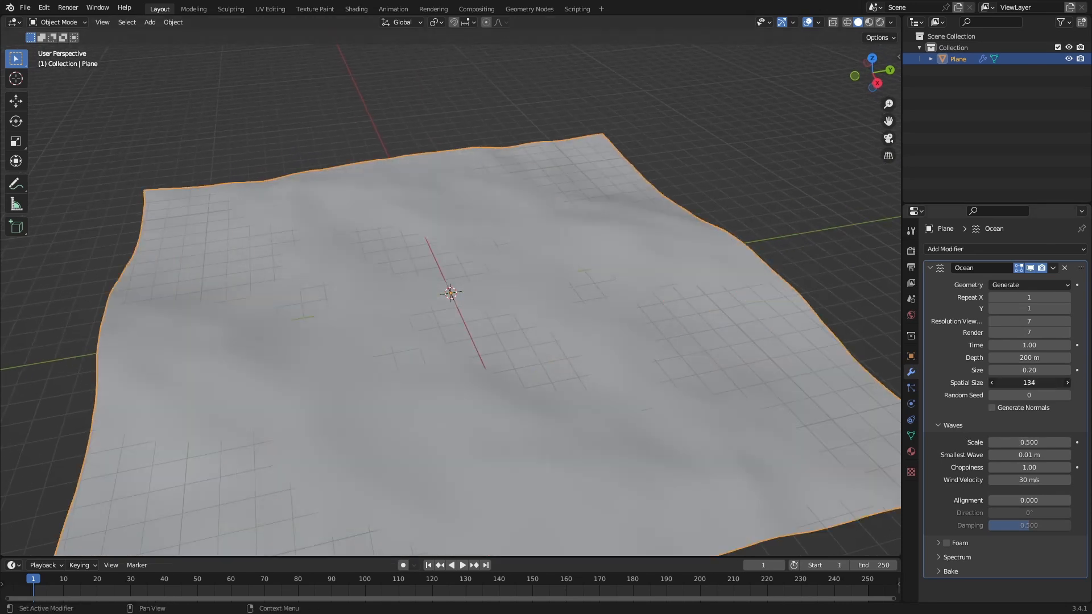
drag(1037, 383, 1010, 382)
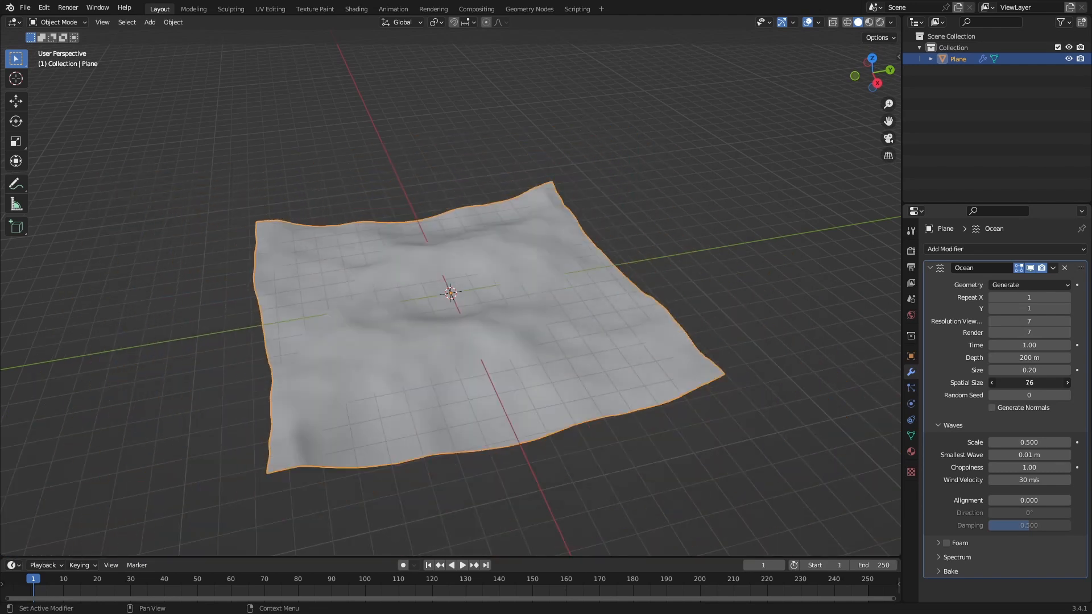
drag(1038, 382, 1010, 382)
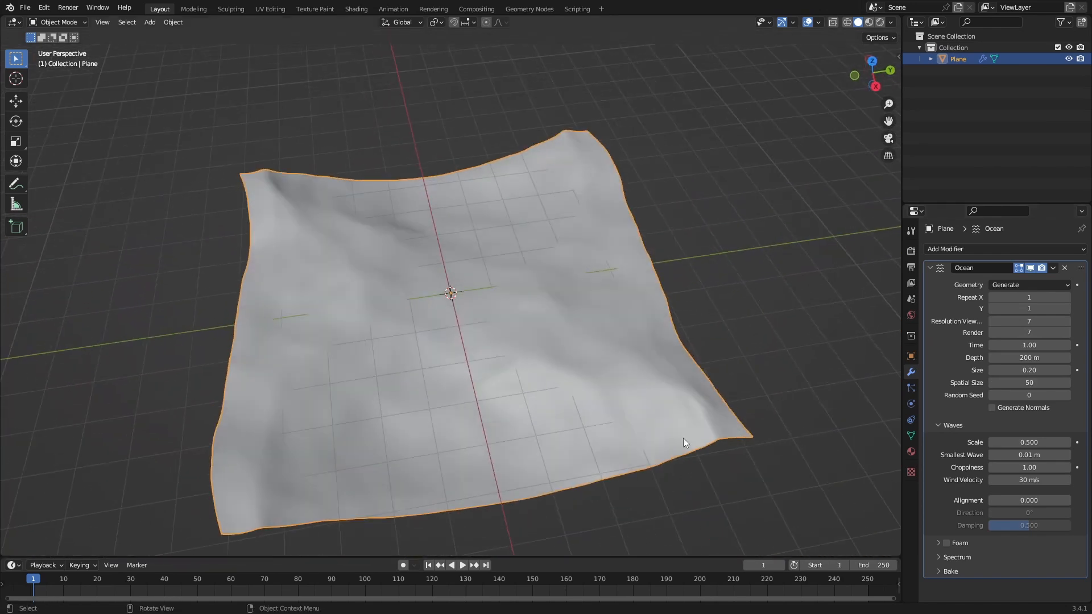
key(7)
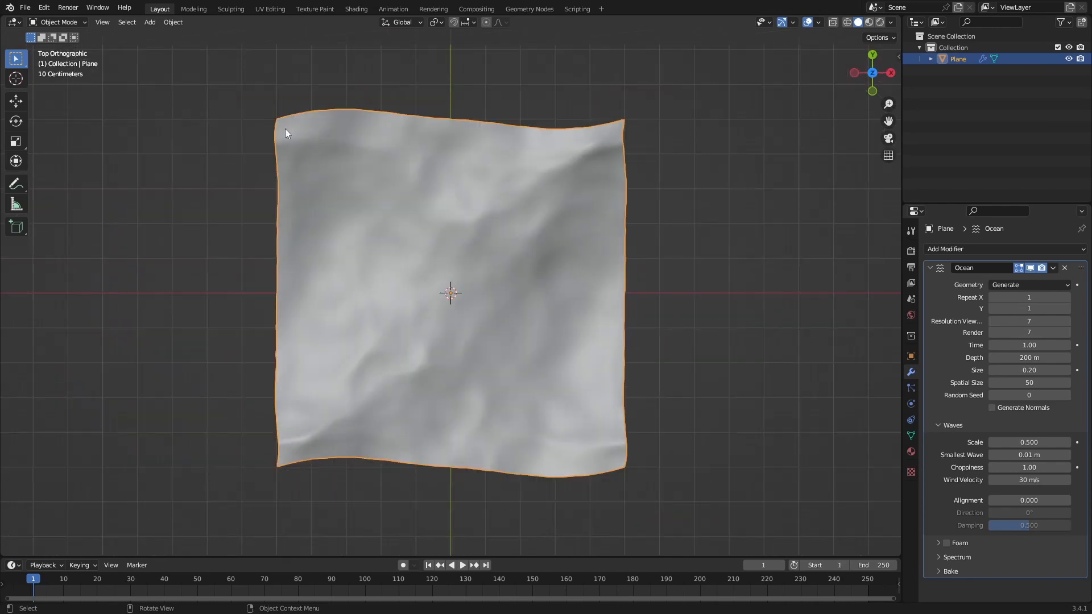
mouse_move(279, 462)
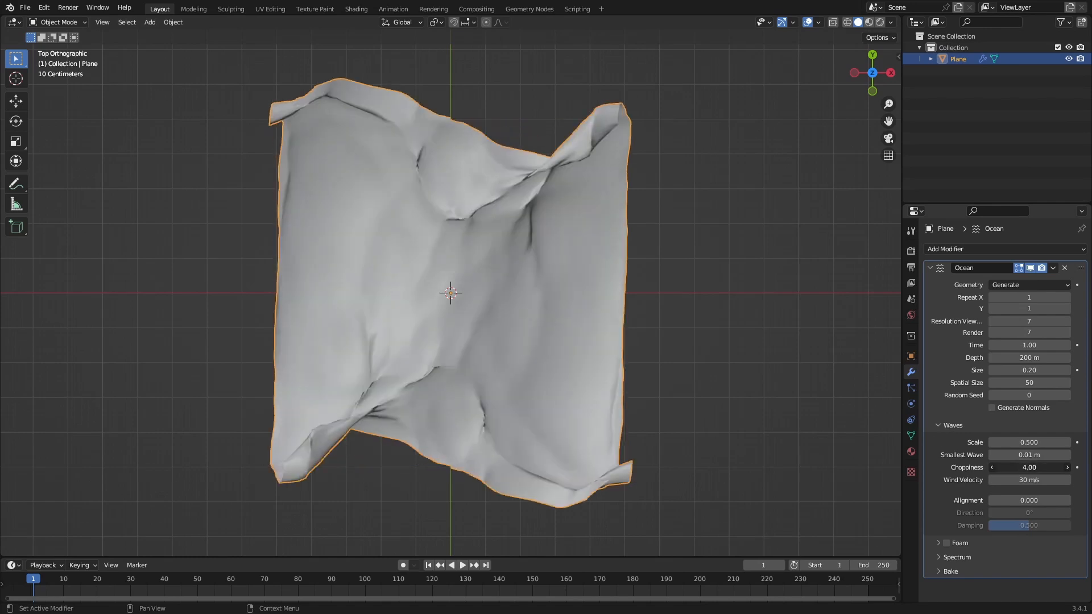
drag(1037, 467, 1003, 468)
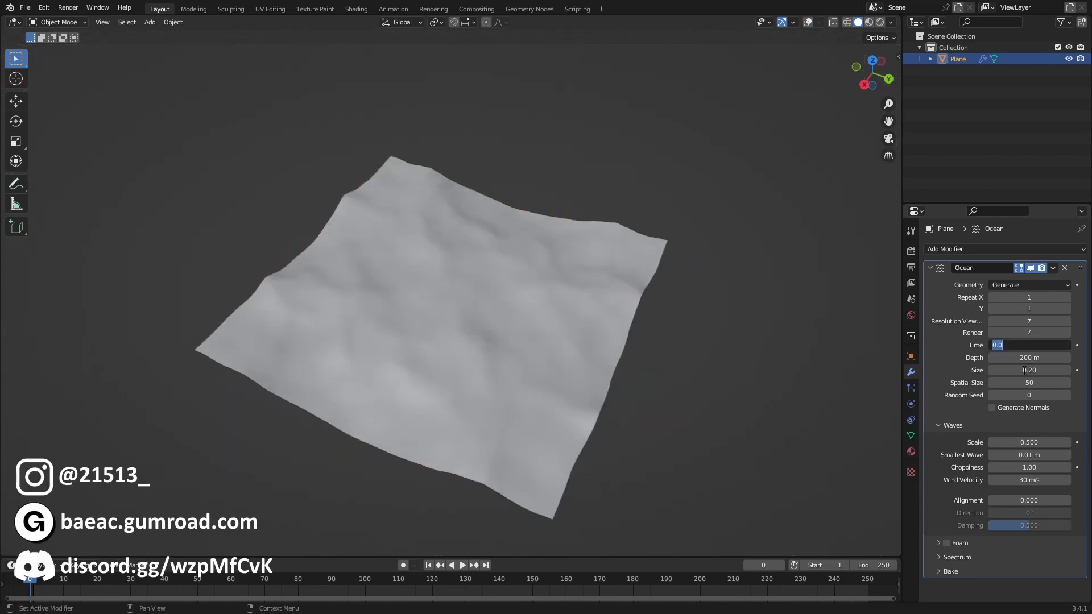
Drive the Ocean Time field with #frame and scrub the timeline to check the waves animate
text(#)
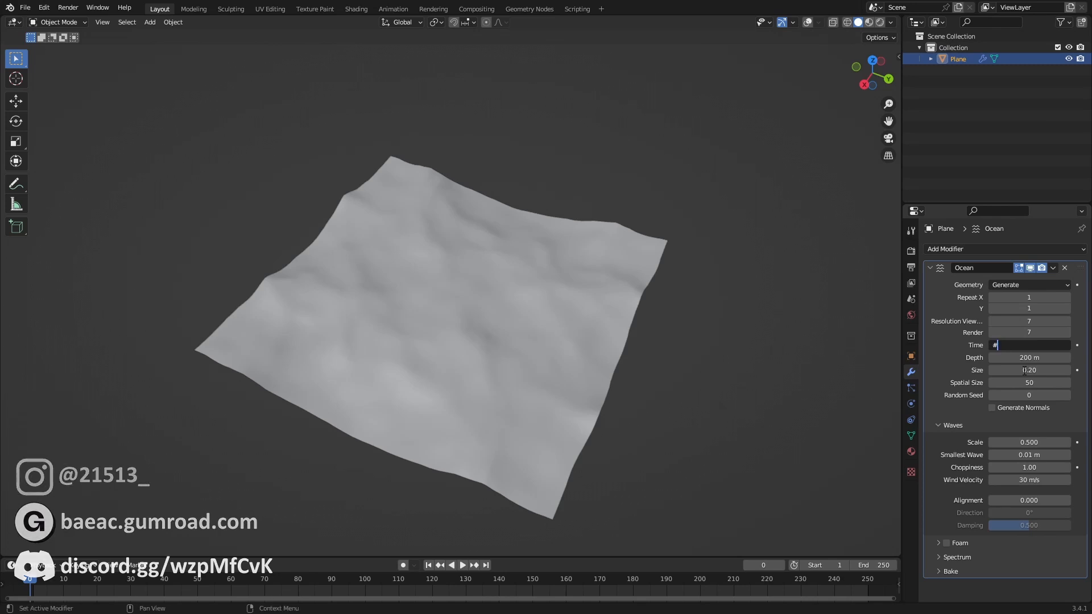
text(frame)
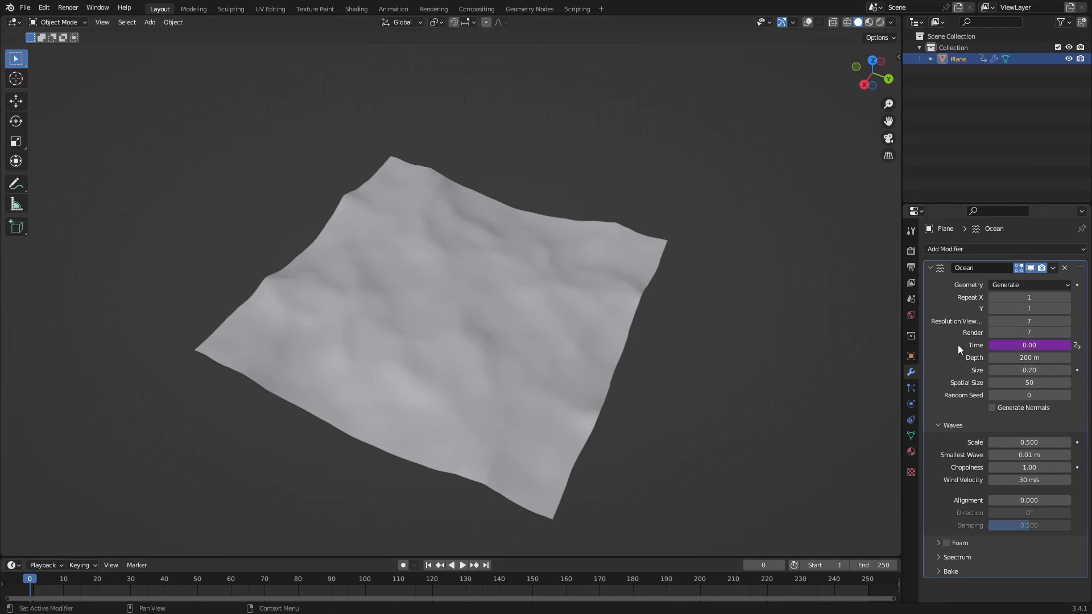
click(466, 578)
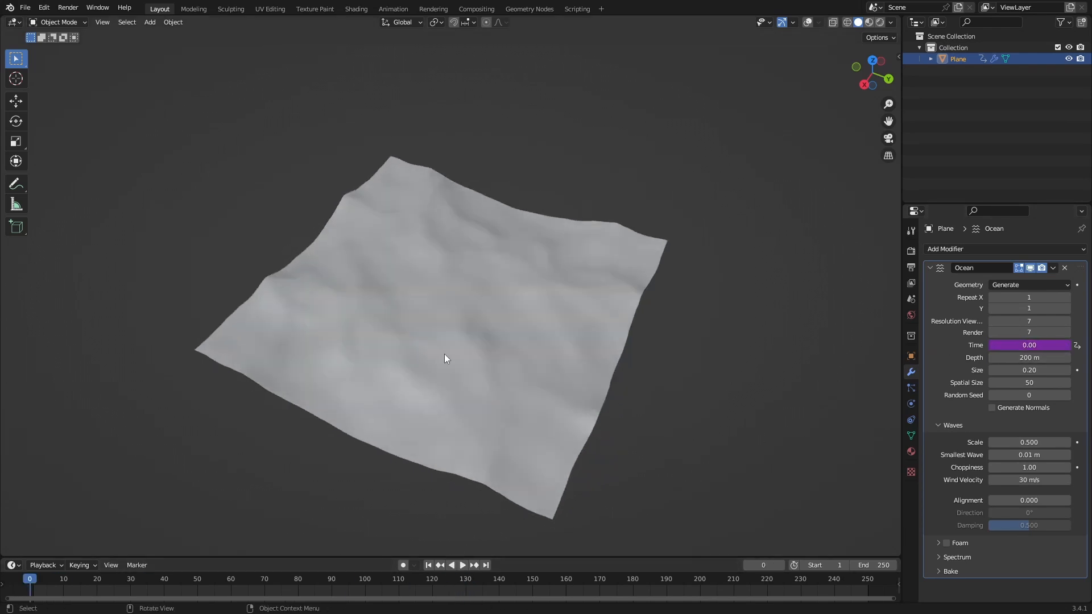
click(130, 579)
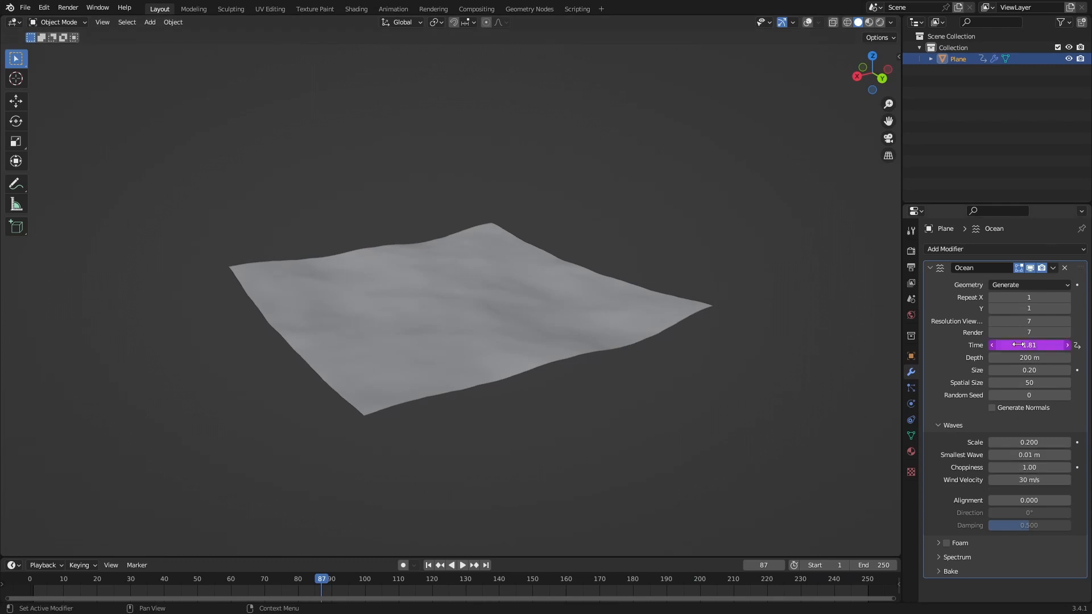
drag(1017, 345, 1037, 344)
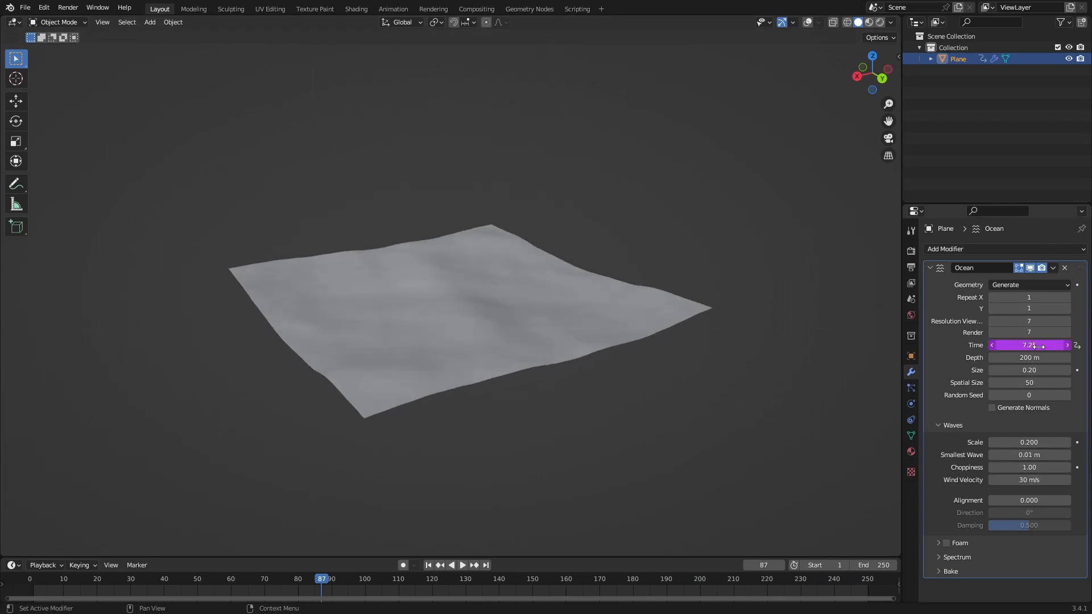
click(462, 565)
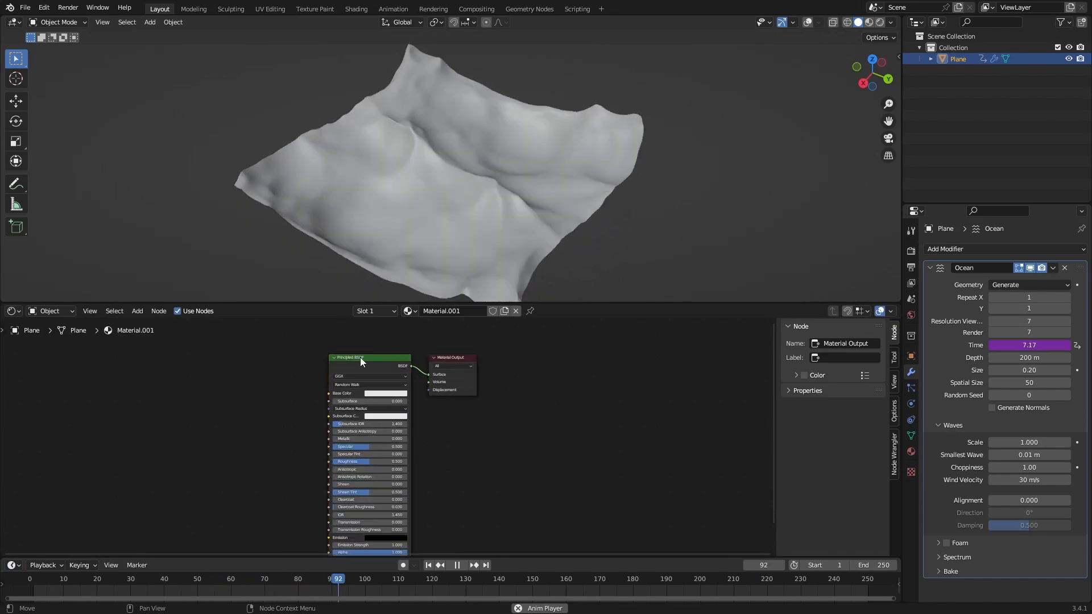
Add a Glass BSDF shader with roughness 0.1 and IOR entered as 1+1/3
text(gla)
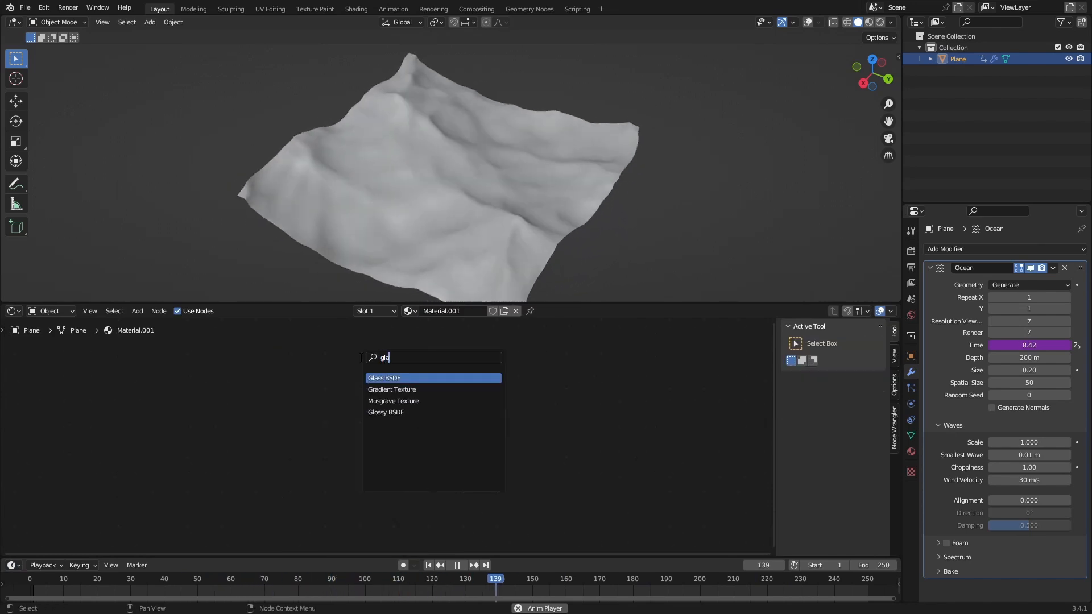
click(384, 377)
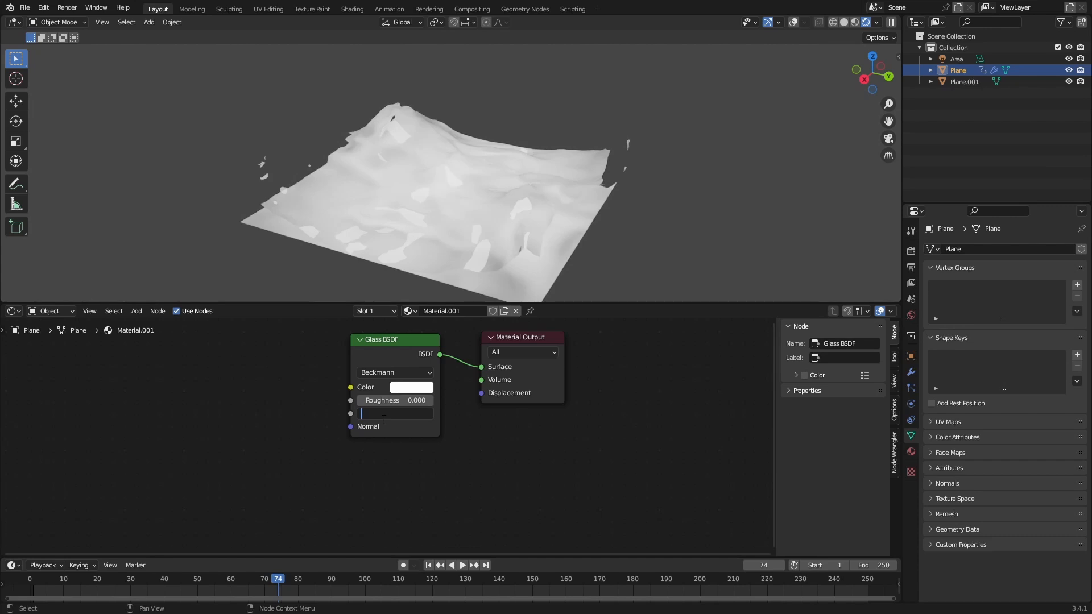
text(1+1/3)
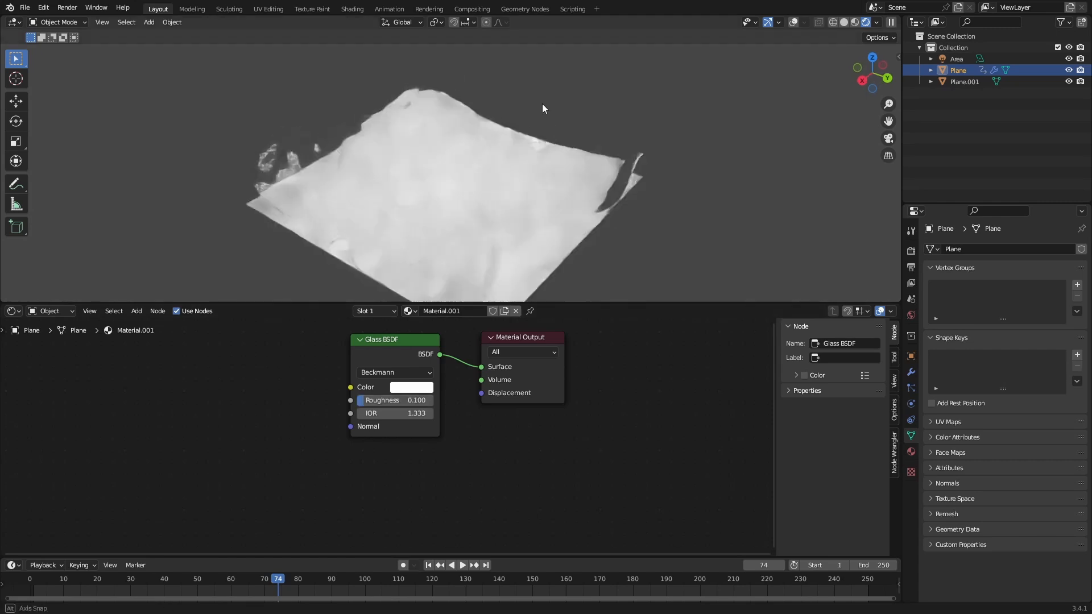
click(412, 387)
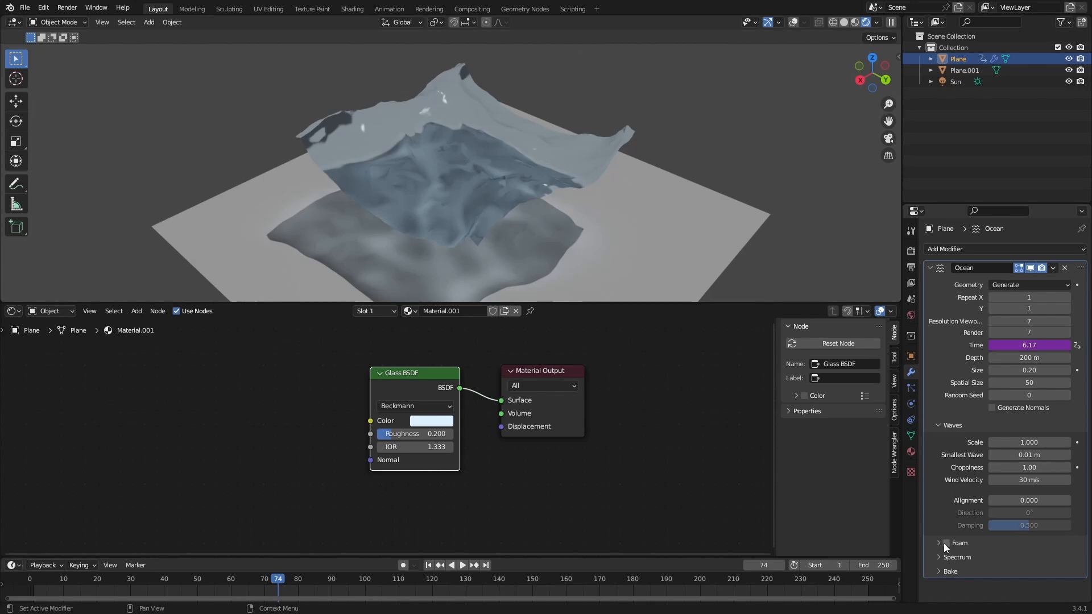
Tick Foam on the Ocean modifier and name its data layer 'foam'
click(947, 543)
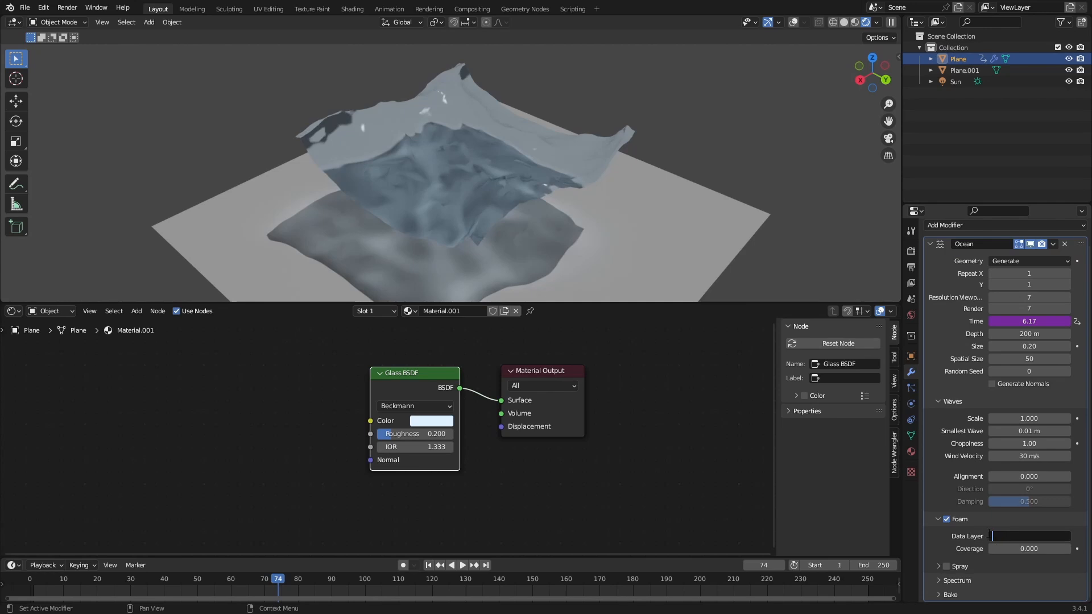
text(foam)
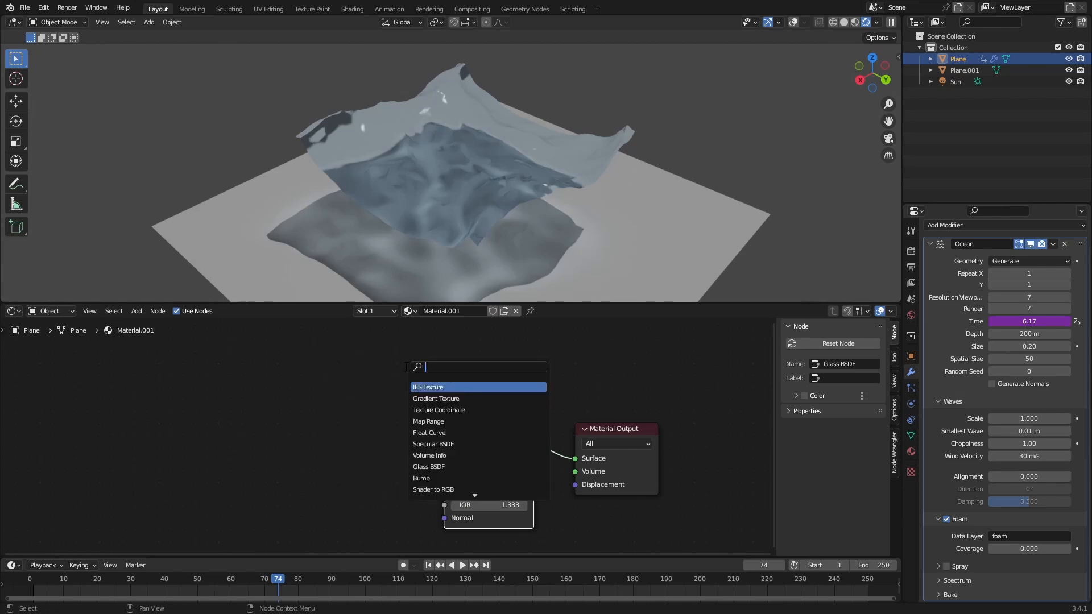
Add an Attribute node named 'foam' and a ColorRamp, linking the ramp's Color output onward
text(att)
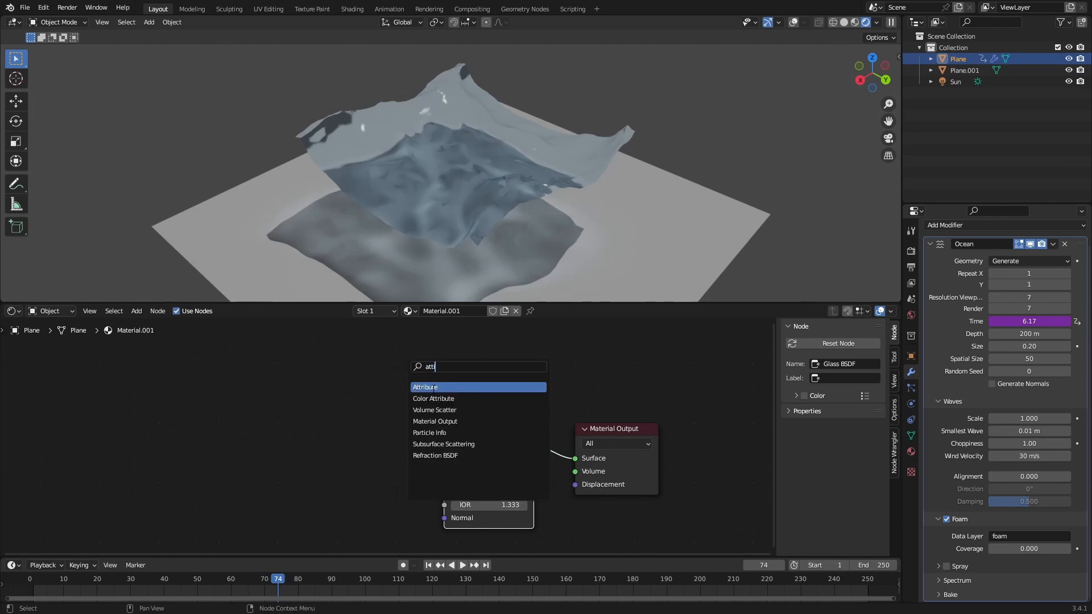
click(424, 387)
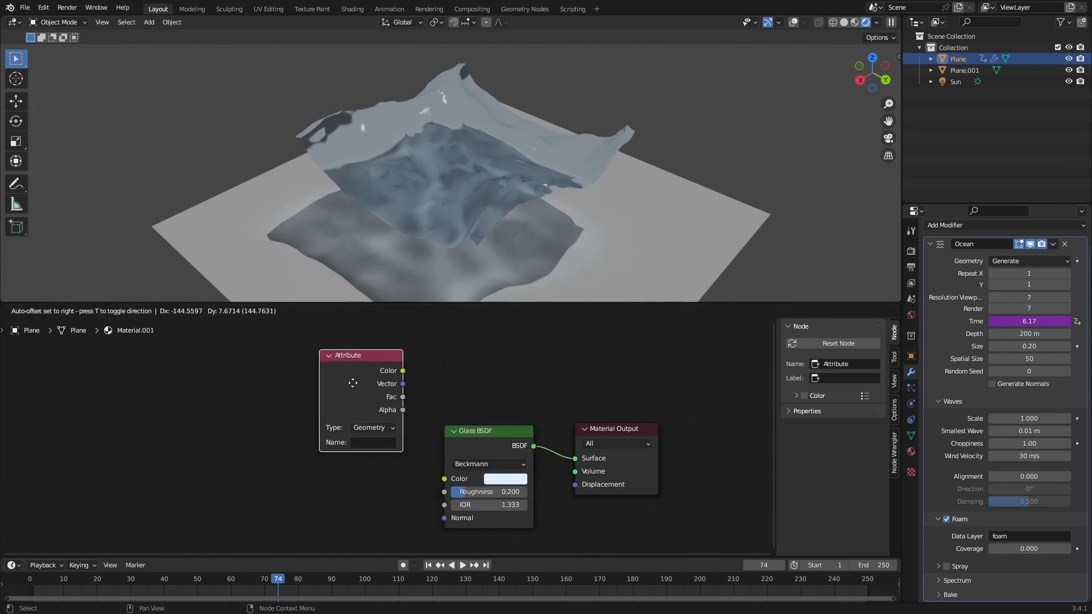
text(foam)
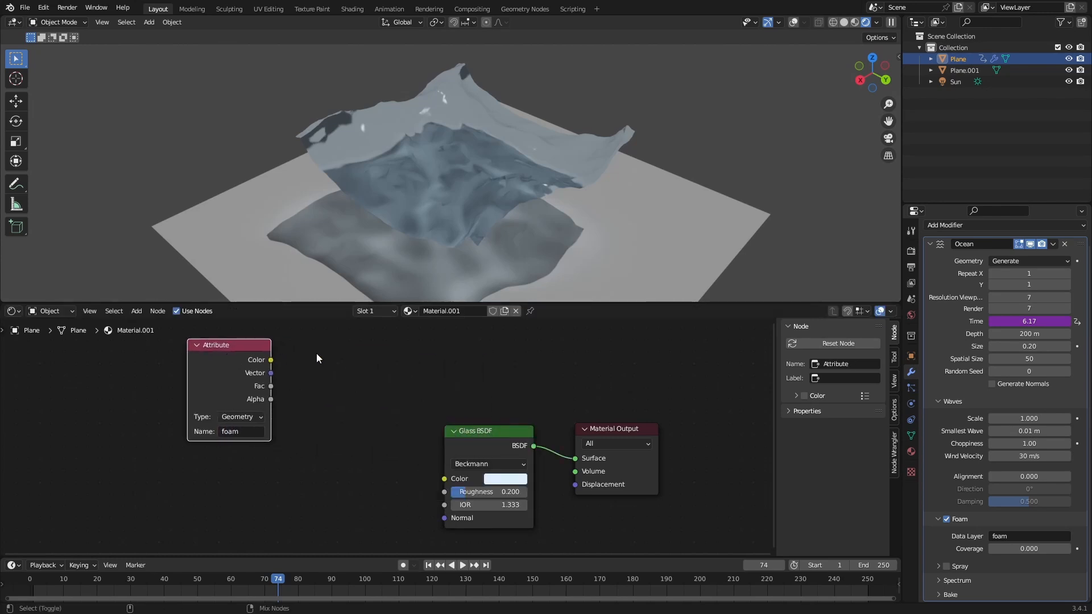
text(colo)
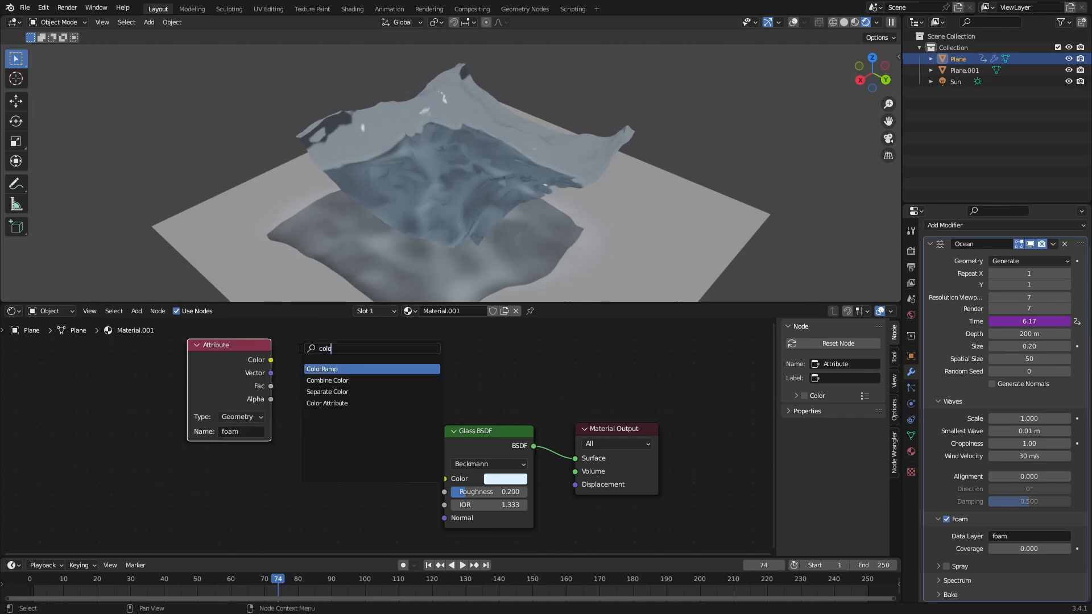
click(322, 369)
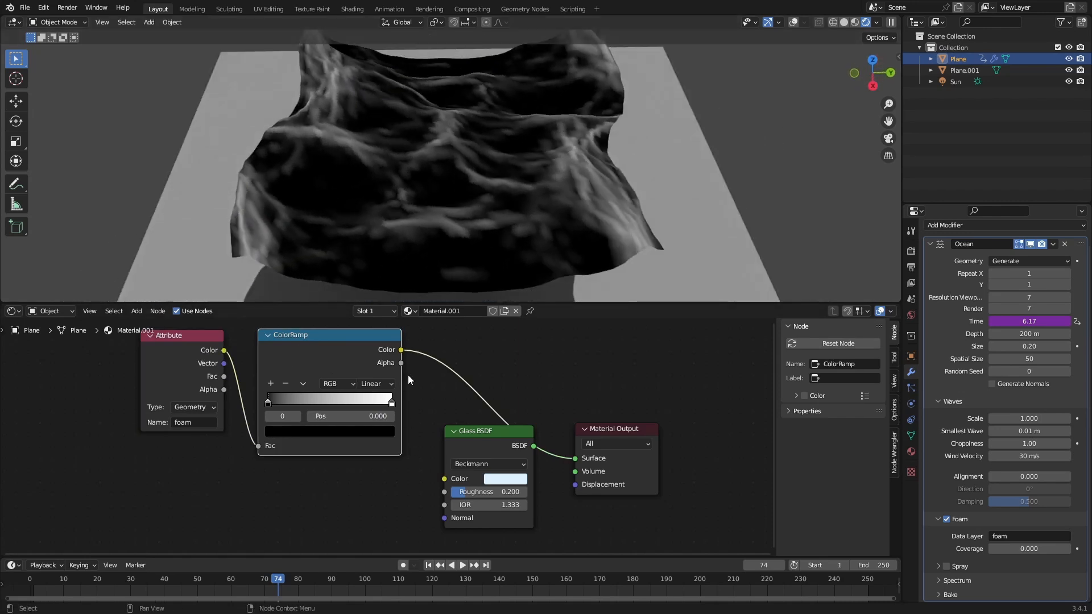
drag(401, 350, 474, 384)
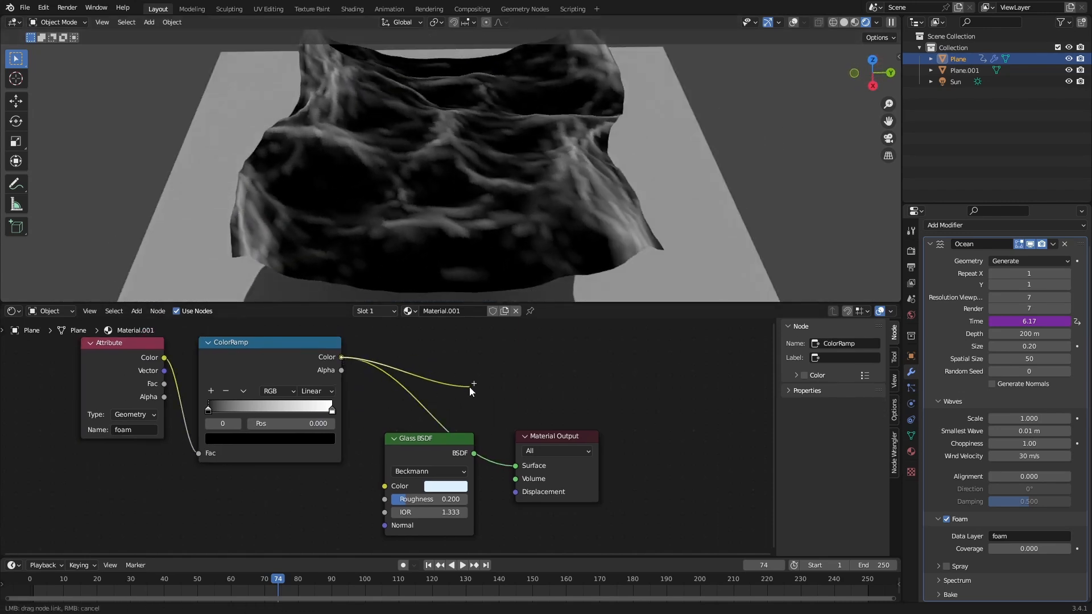
Add a Mix Shader node from the ColorRamp's Color link via 'mix s' search
text(mix s)
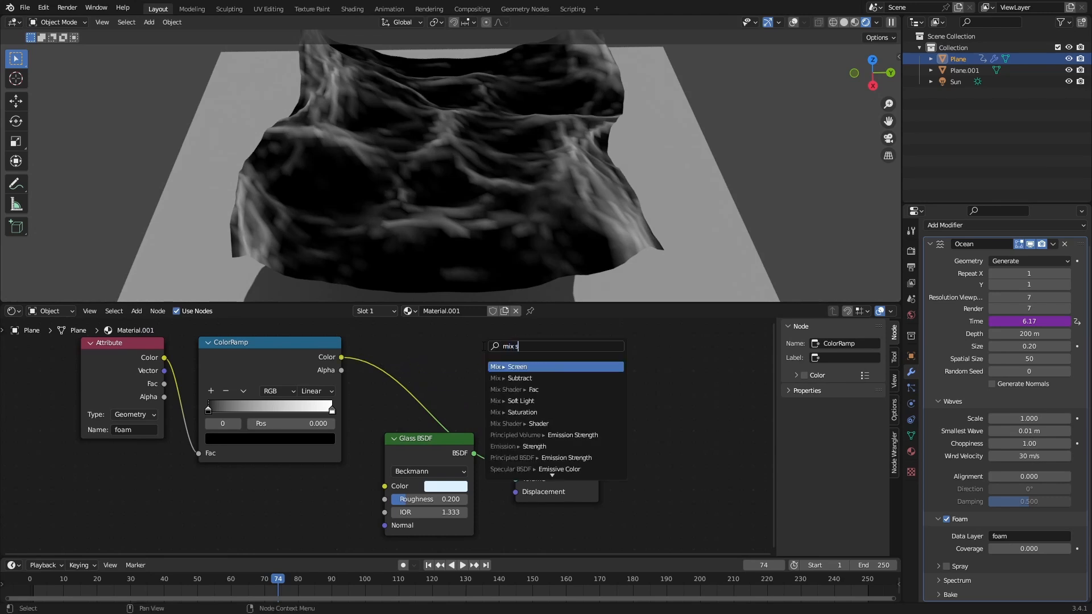
click(519, 367)
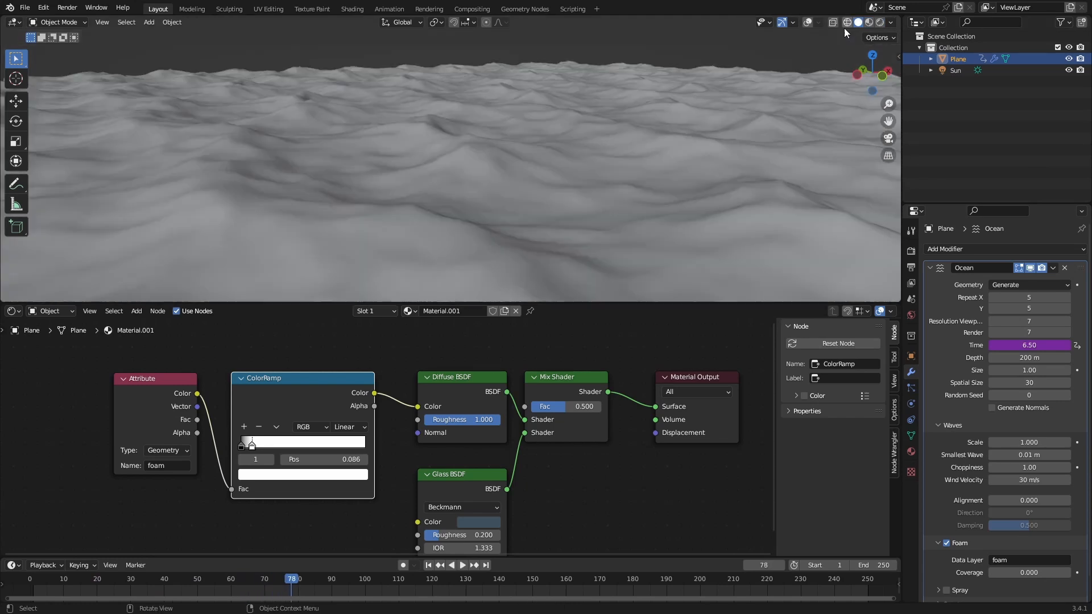
Play back the tiled ocean animation with the Diffuse–Glass foam material
click(462, 565)
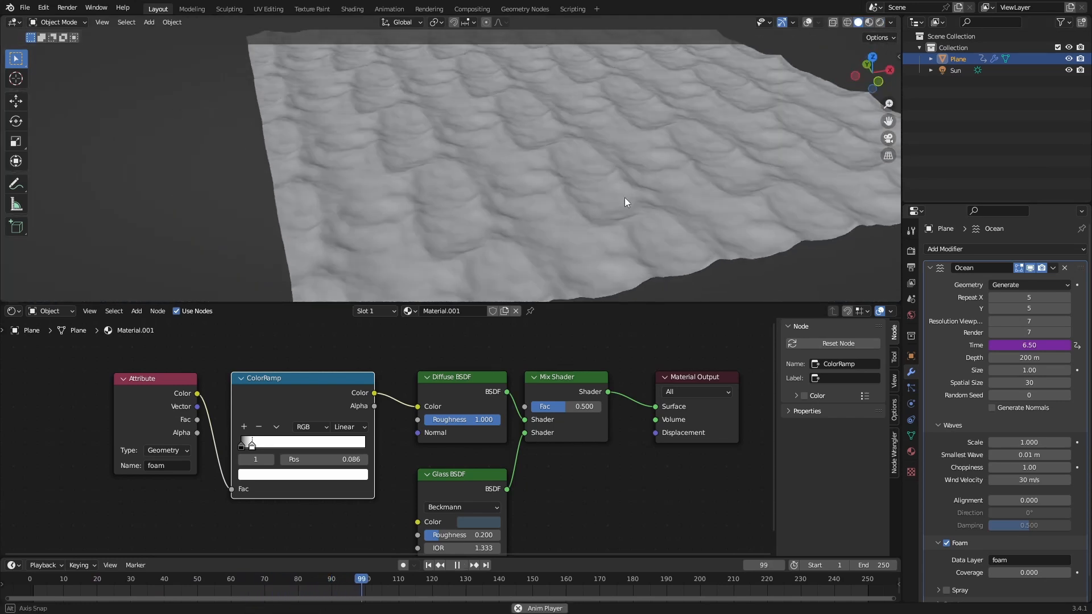